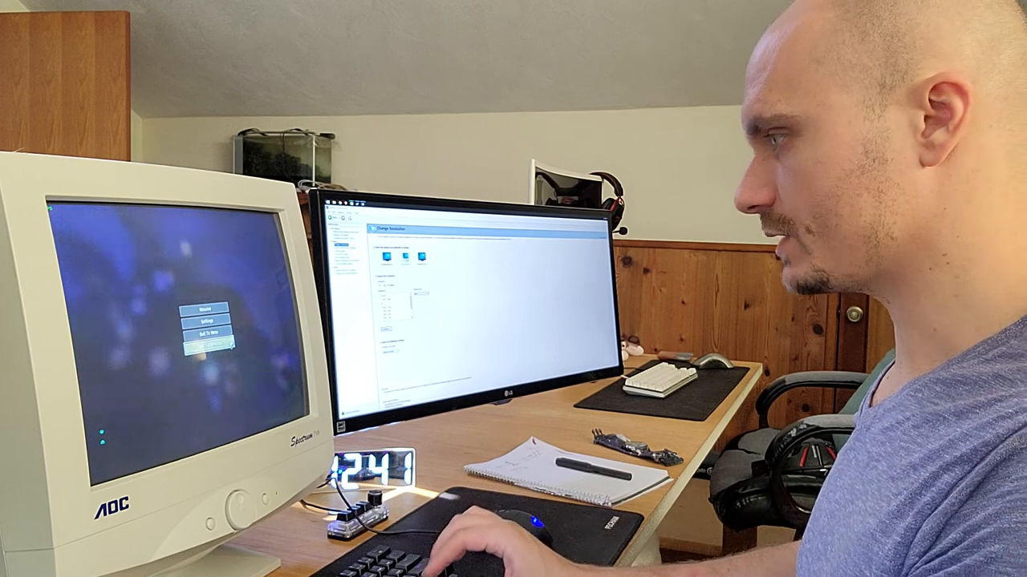
left_click(211, 343)
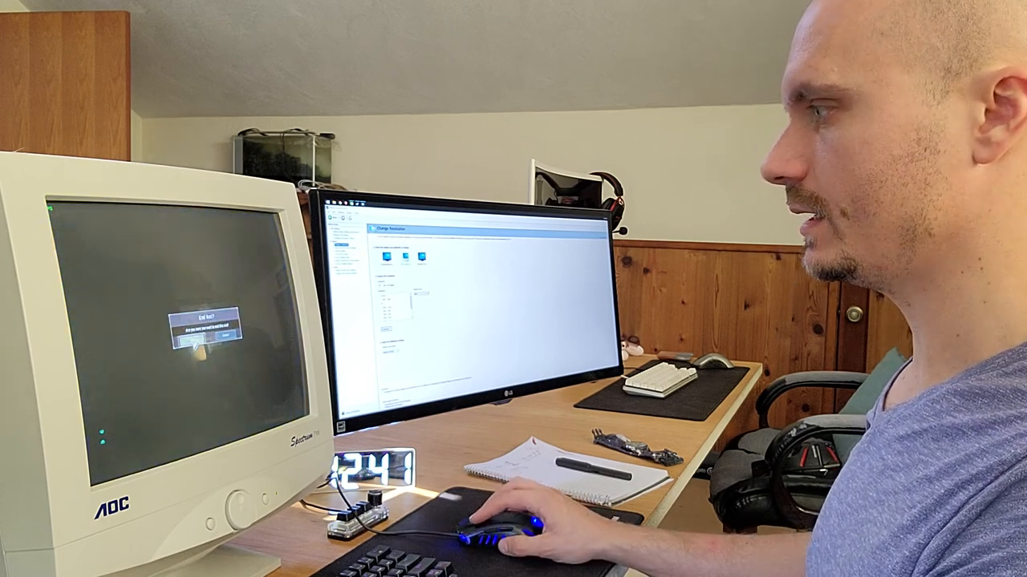